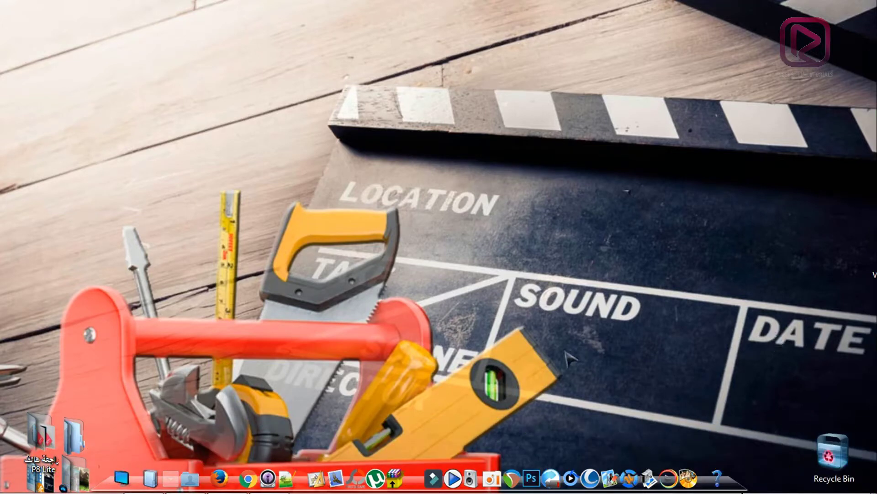
mouse_move(523, 378)
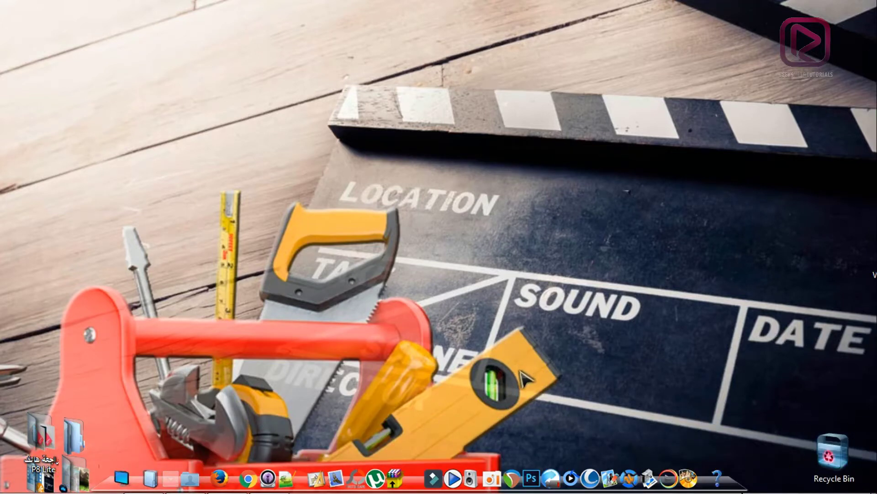
mouse_move(523, 389)
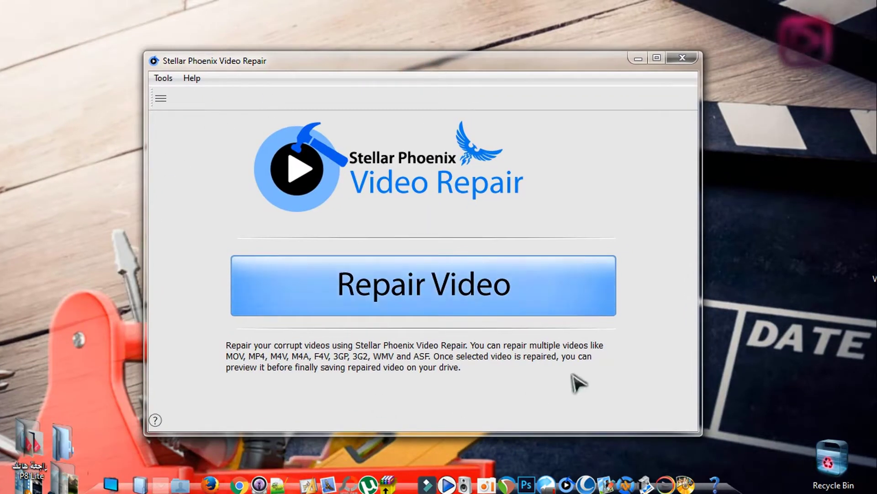
mouse_move(288, 363)
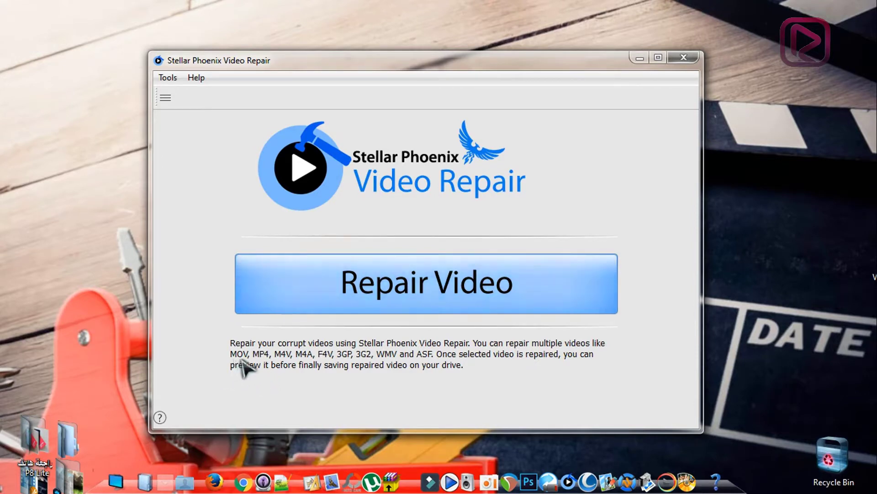
mouse_move(291, 364)
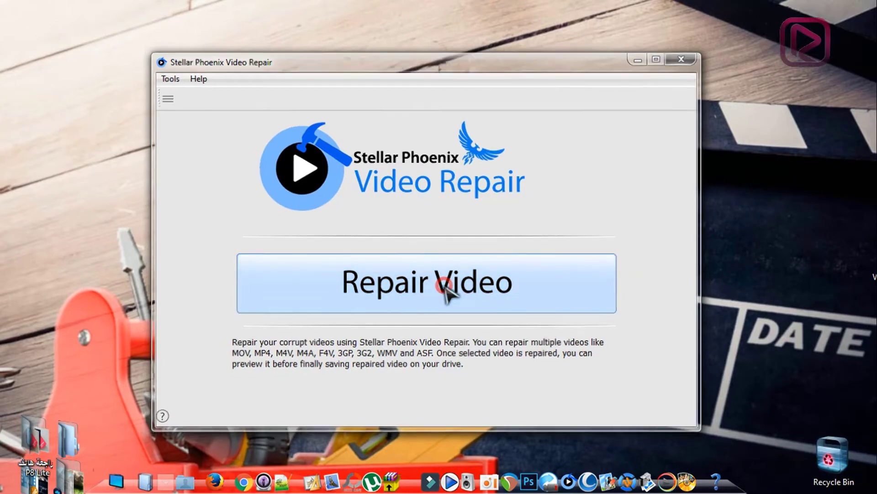
- Start a new repair using the Repair Video button on the start screen
left_click(427, 282)
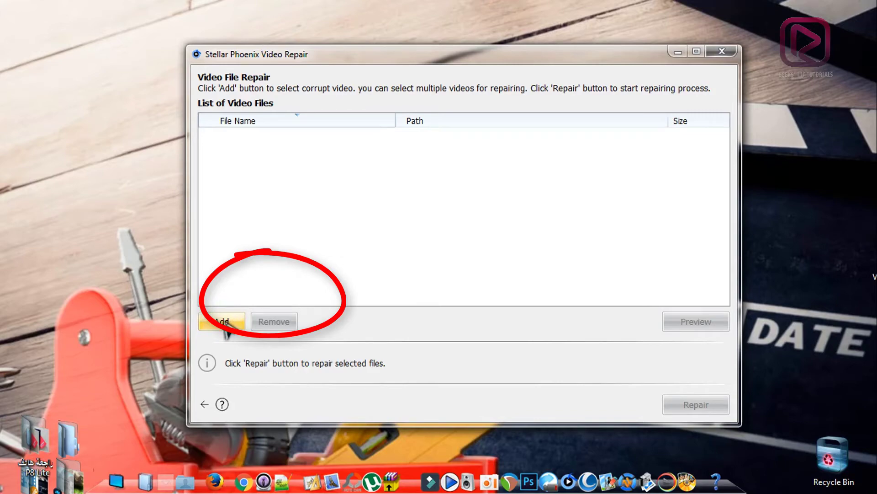
- Add VID_20170723_121252.mp4 from the Desktop to the list and start repairing it
left_click(222, 322)
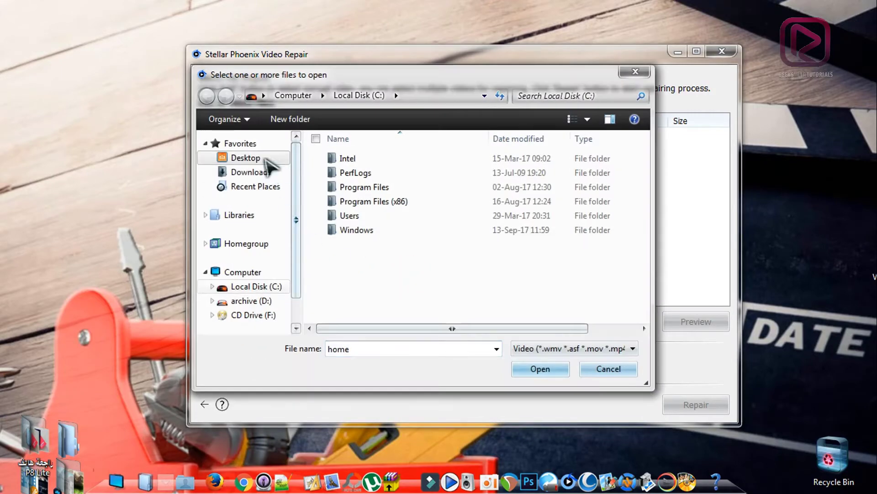
left_click(539, 369)
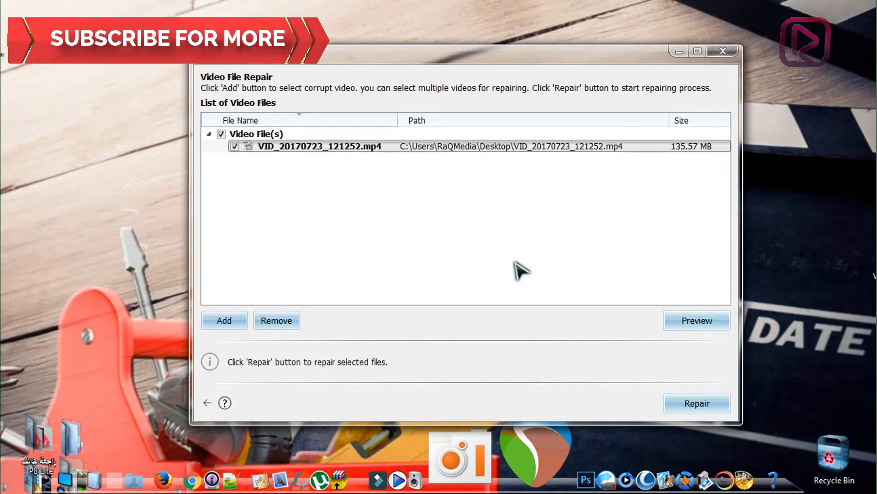
mouse_move(277, 299)
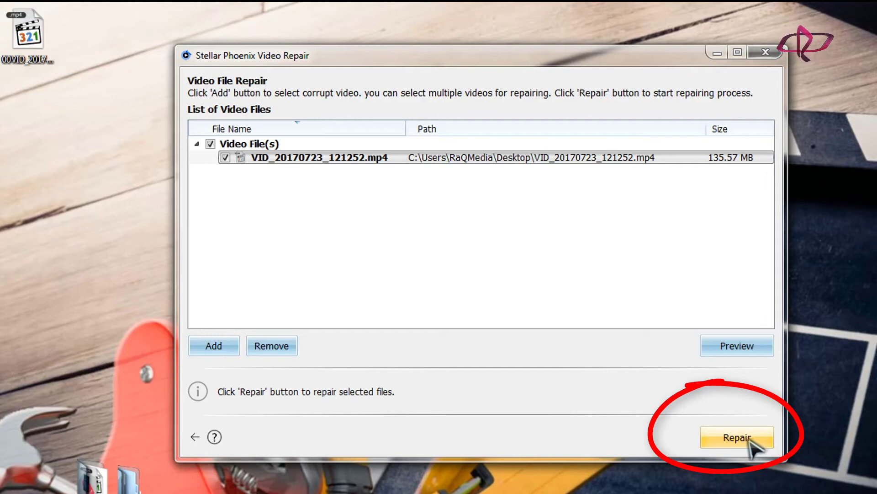
left_click(736, 438)
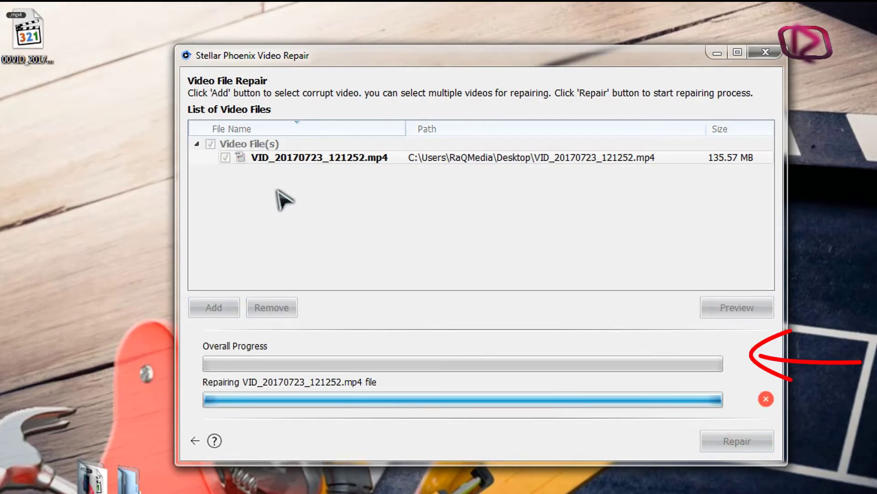
mouse_move(607, 207)
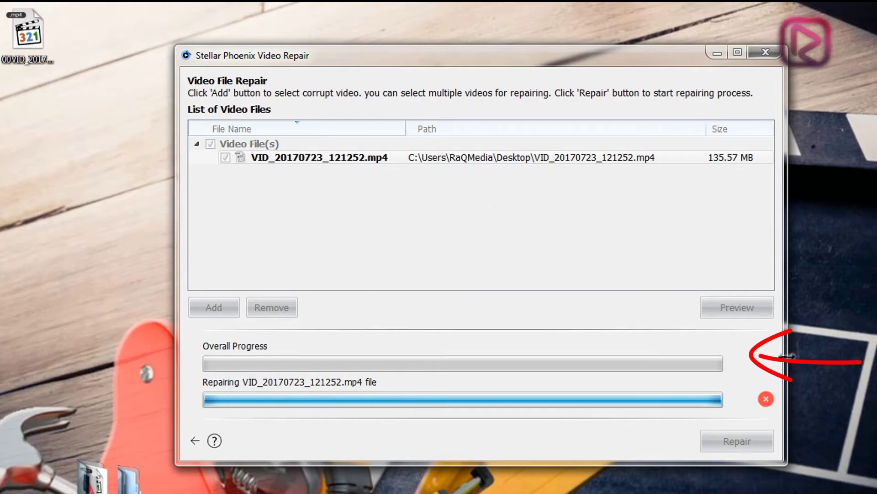
mouse_move(766, 399)
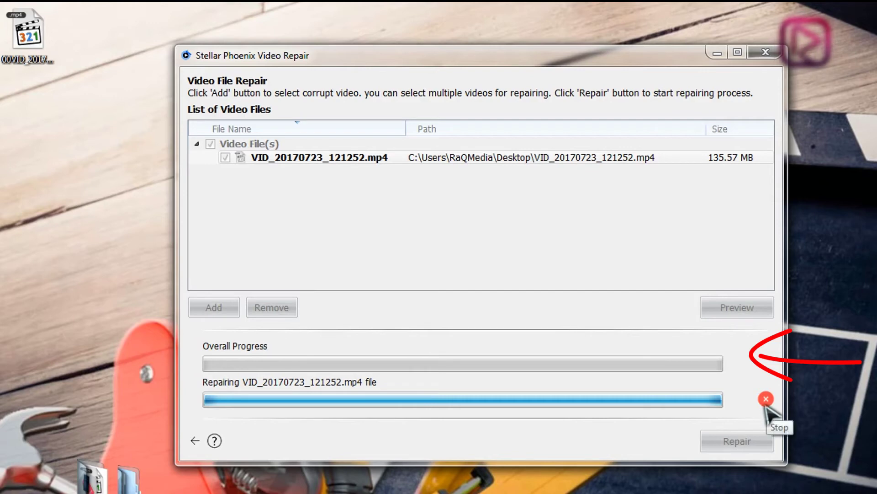
mouse_move(396, 266)
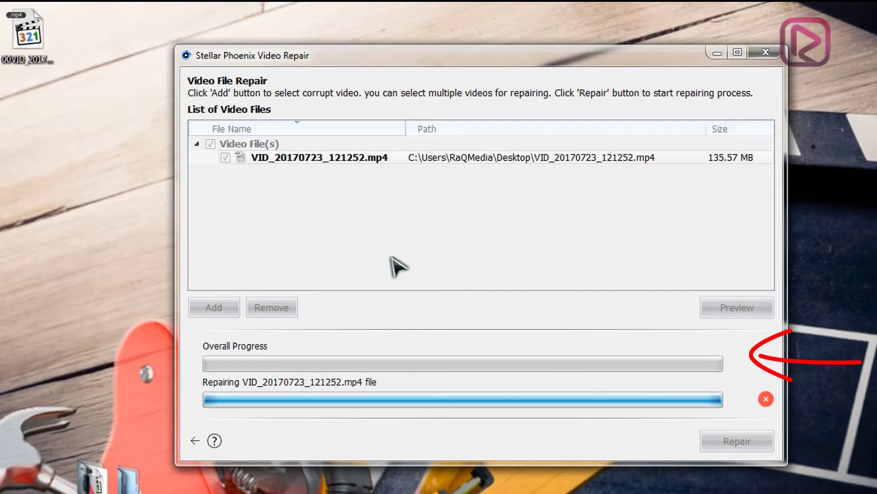
mouse_move(270, 341)
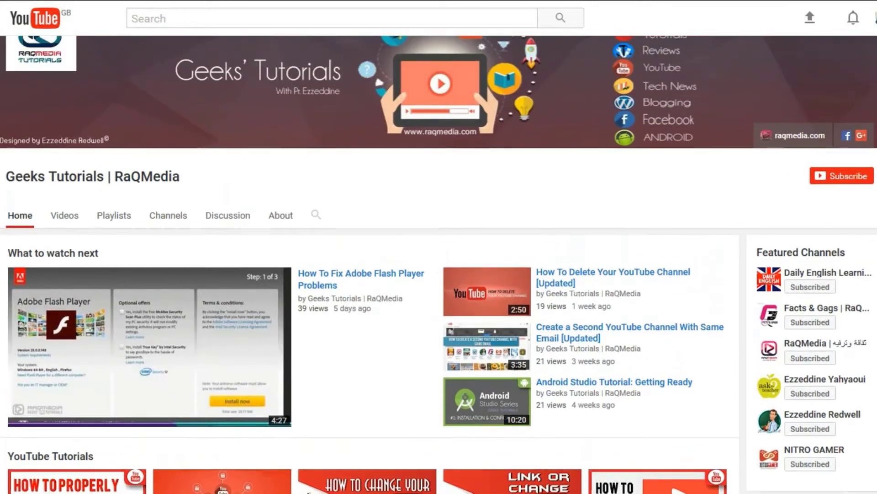
- Subscribe to the Geeks Tutorials | RaQMedia YouTube channel
scroll("down", 3)
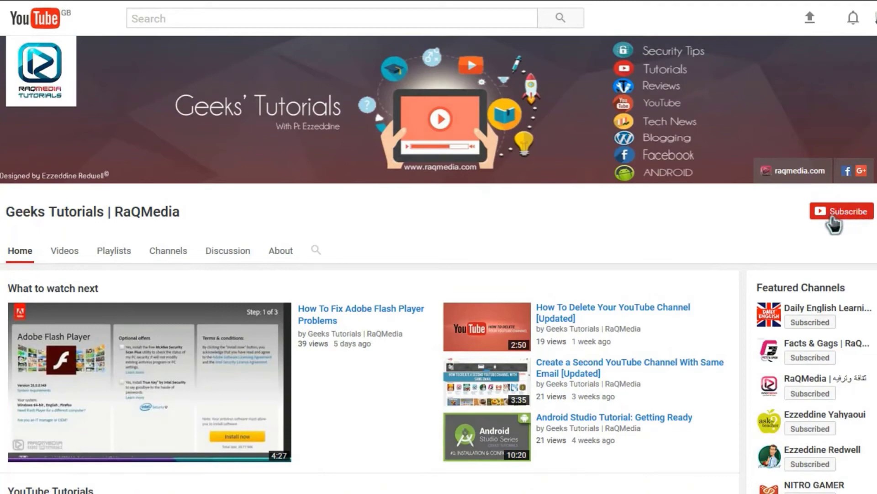
left_click(846, 211)
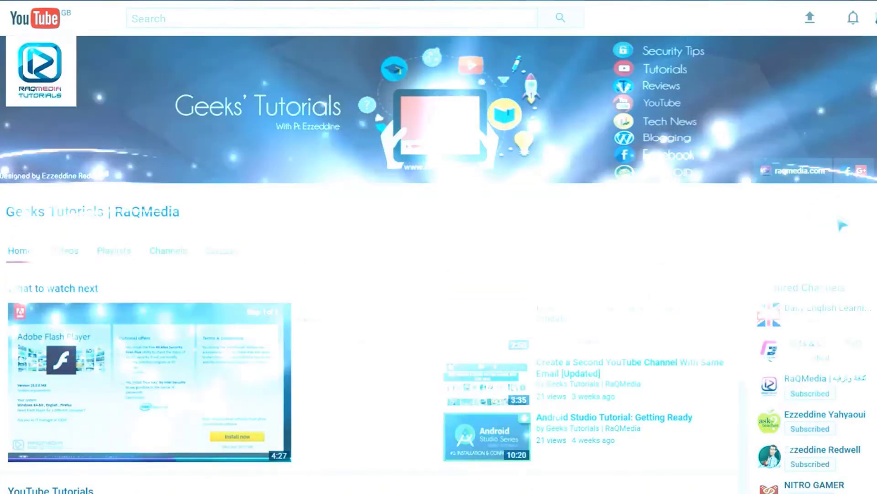
left_click(823, 211)
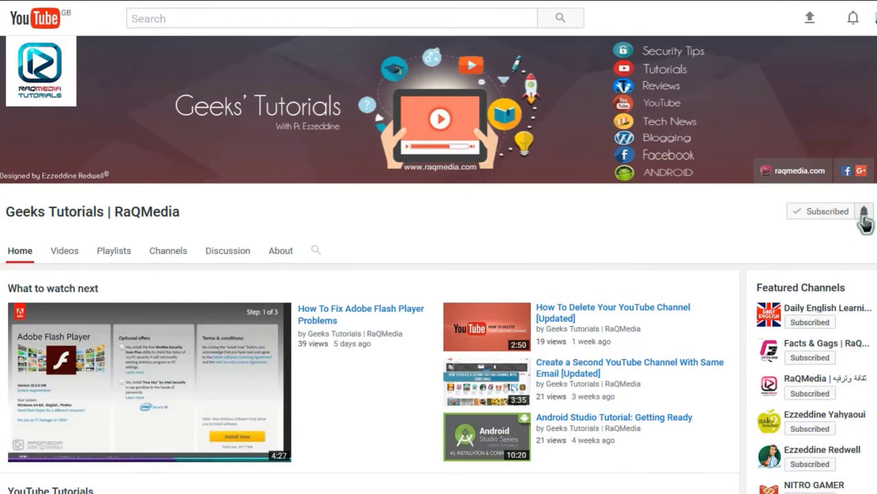
- Turn on all notifications for this channel and save the preference
left_click(864, 212)
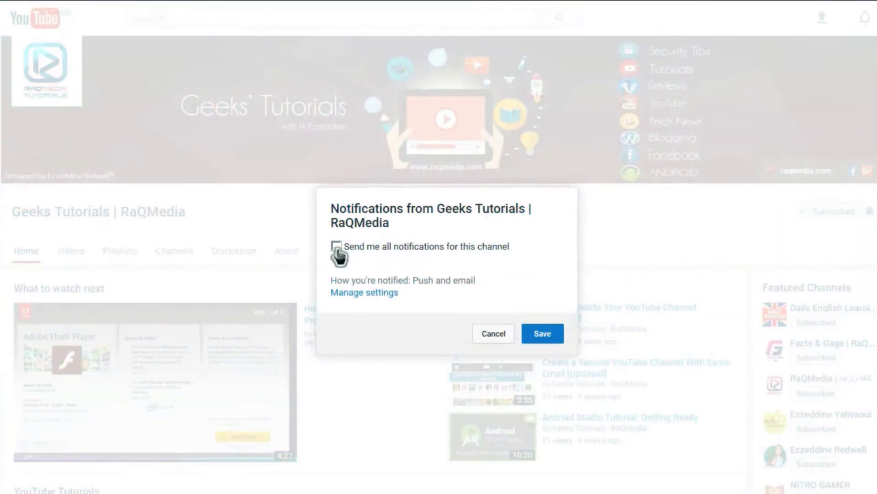
left_click(337, 246)
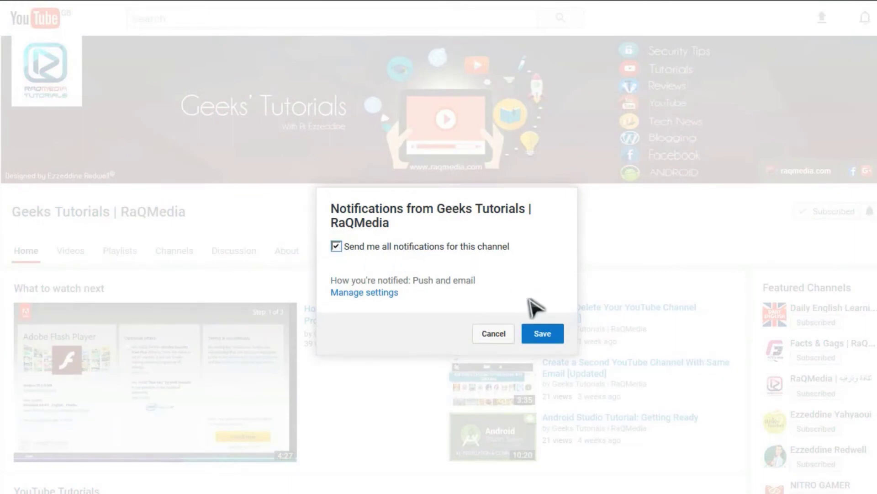
left_click(541, 334)
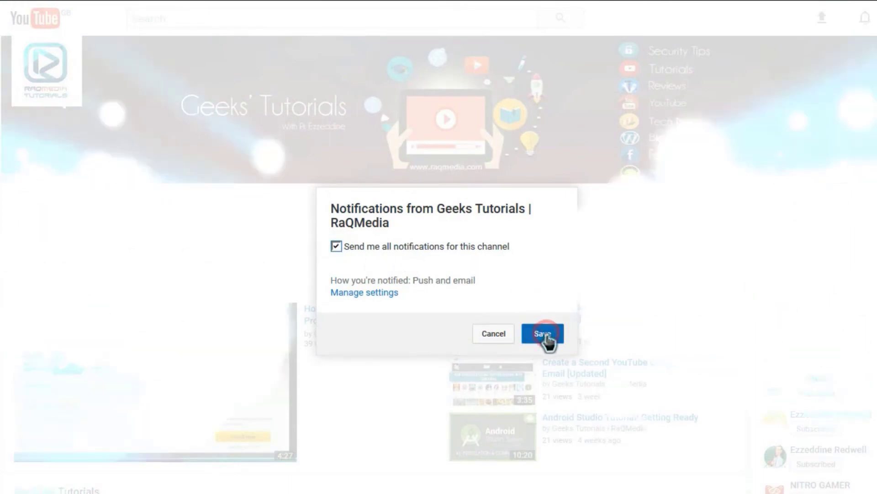
left_click(542, 333)
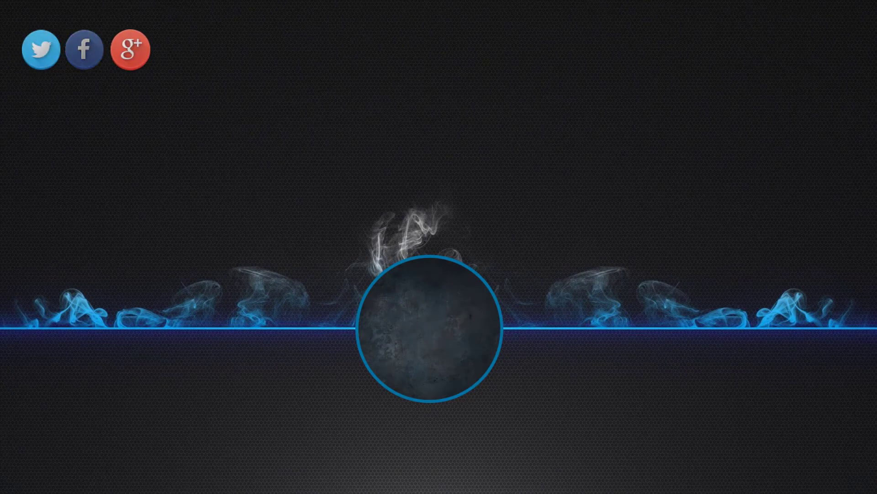